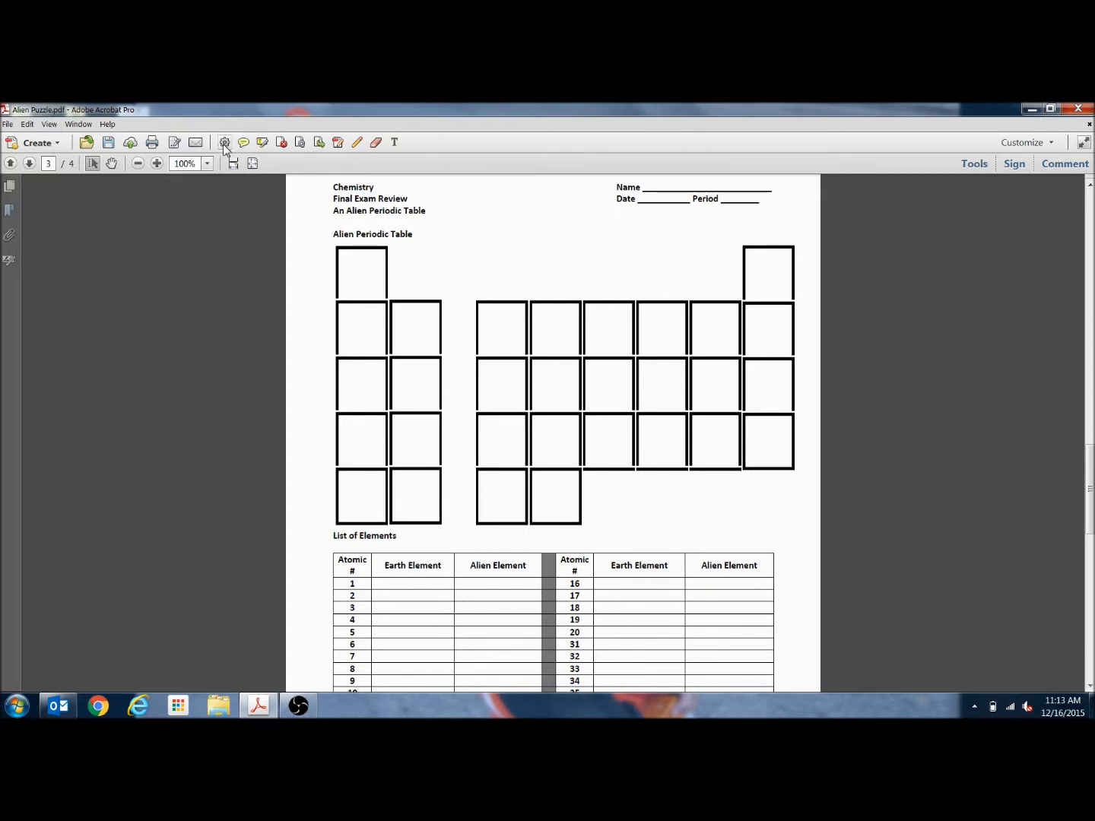
mouse_move(225, 142)
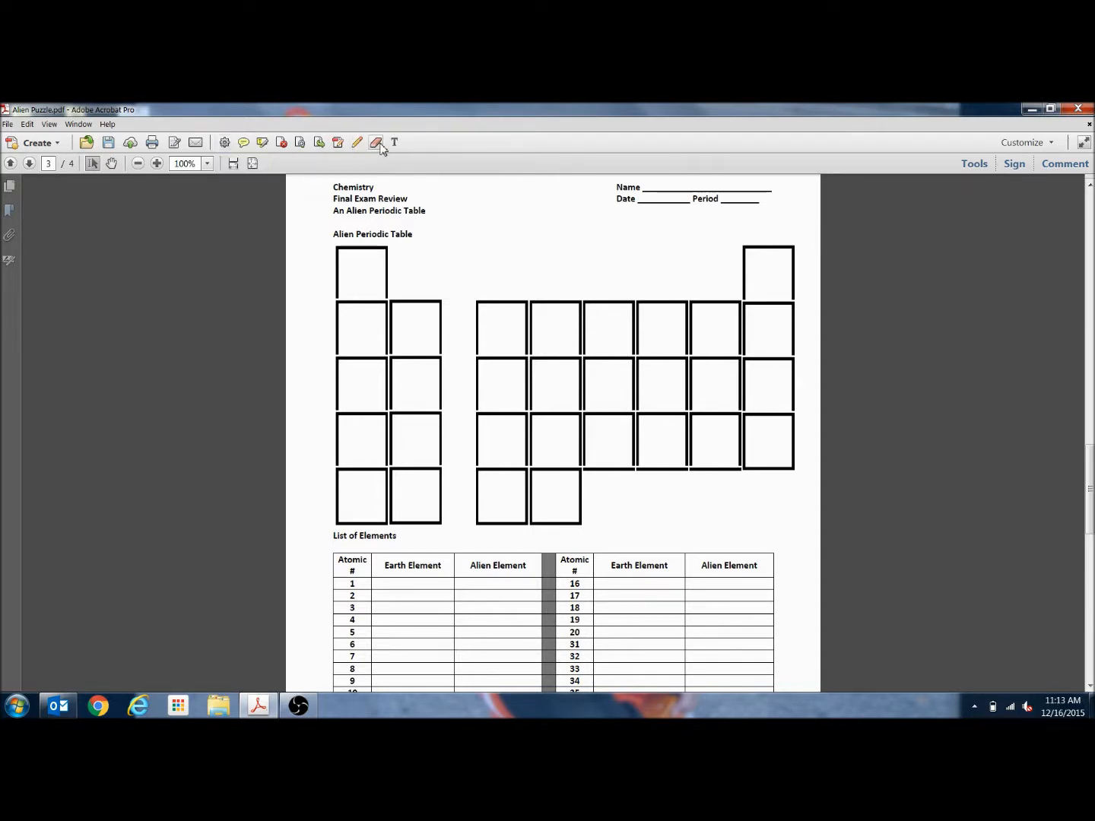
mouse_move(395, 142)
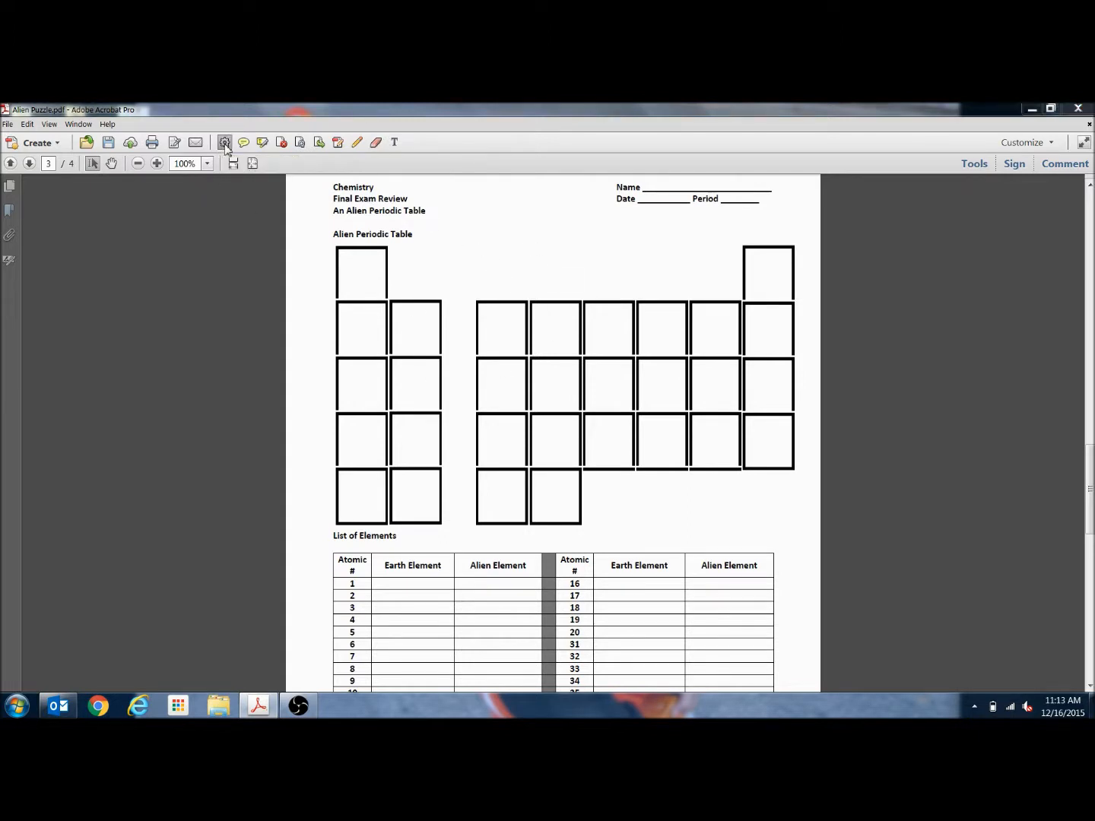
Step: Review the Customize Quick Tools settings and the annotation tool group, leaving them unchanged
click(225, 141)
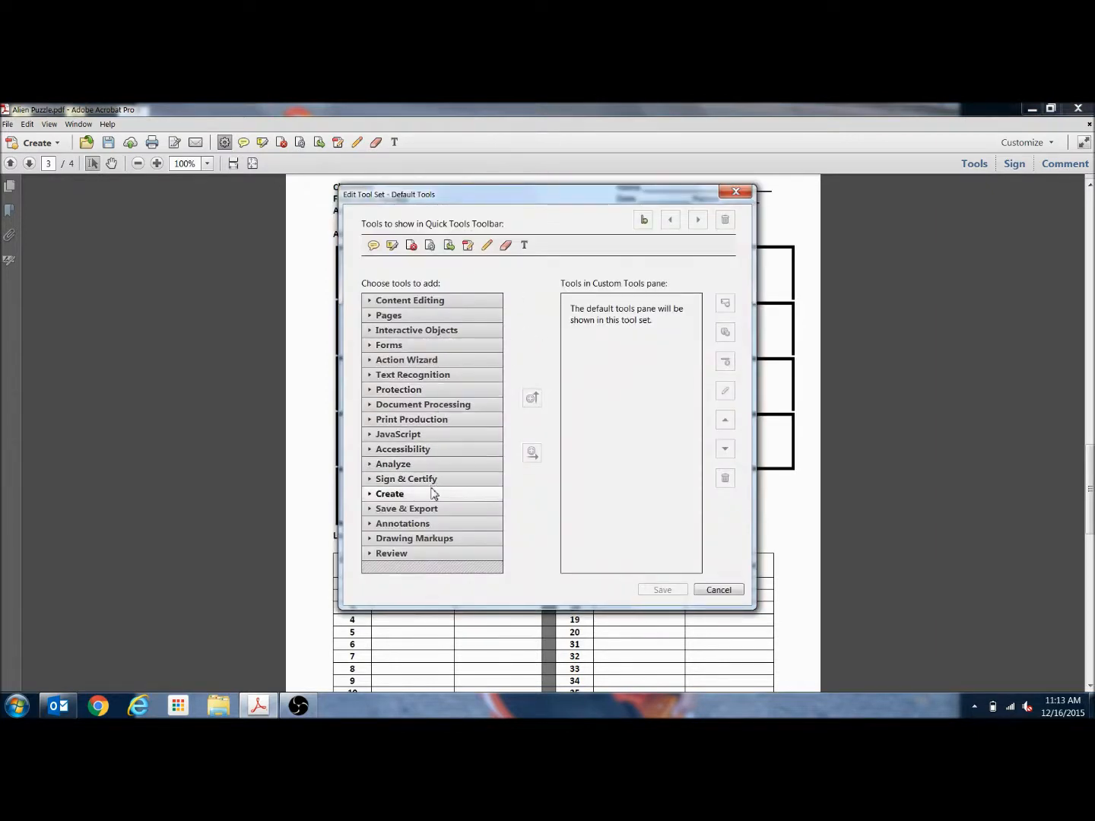
click(403, 523)
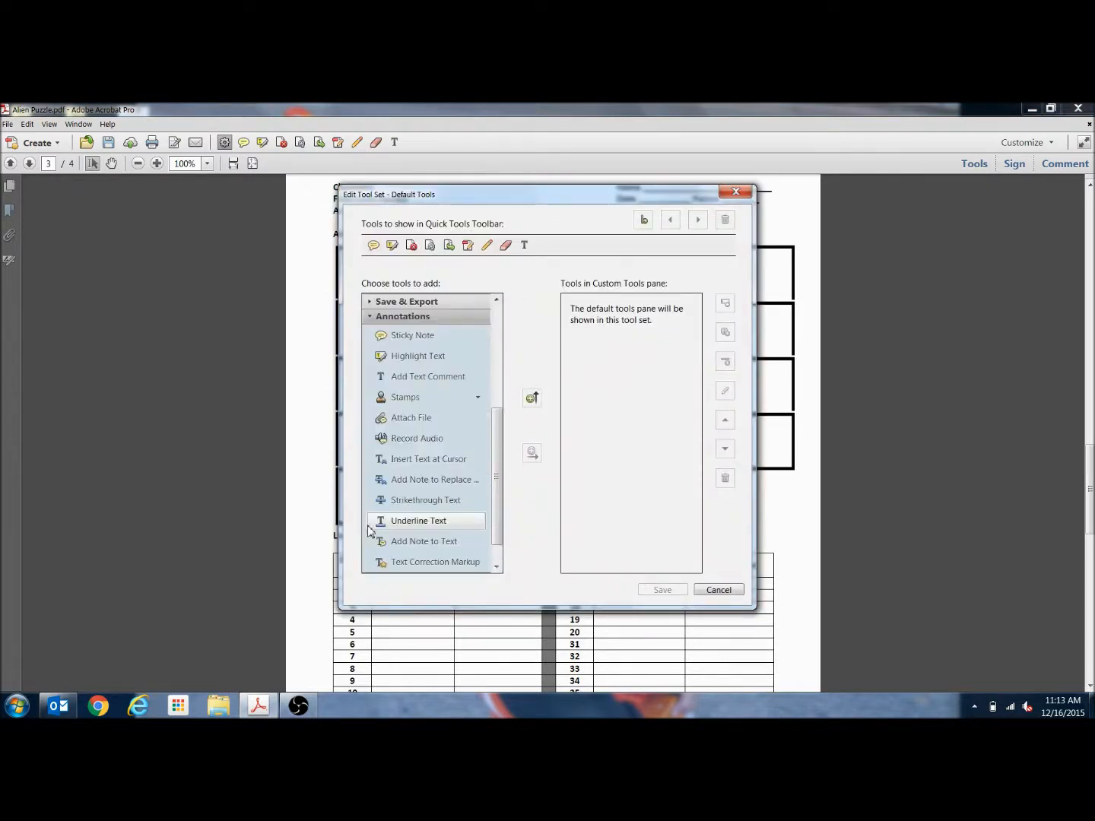
mouse_move(449, 587)
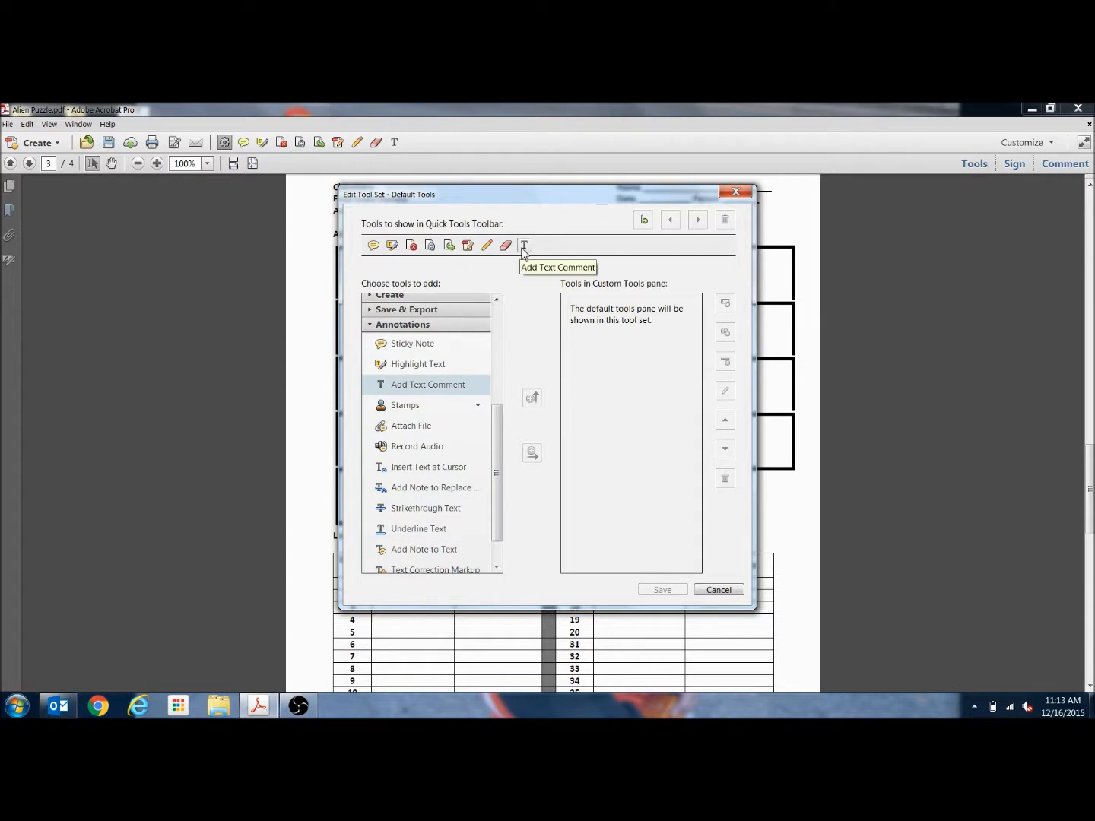
mouse_move(508, 456)
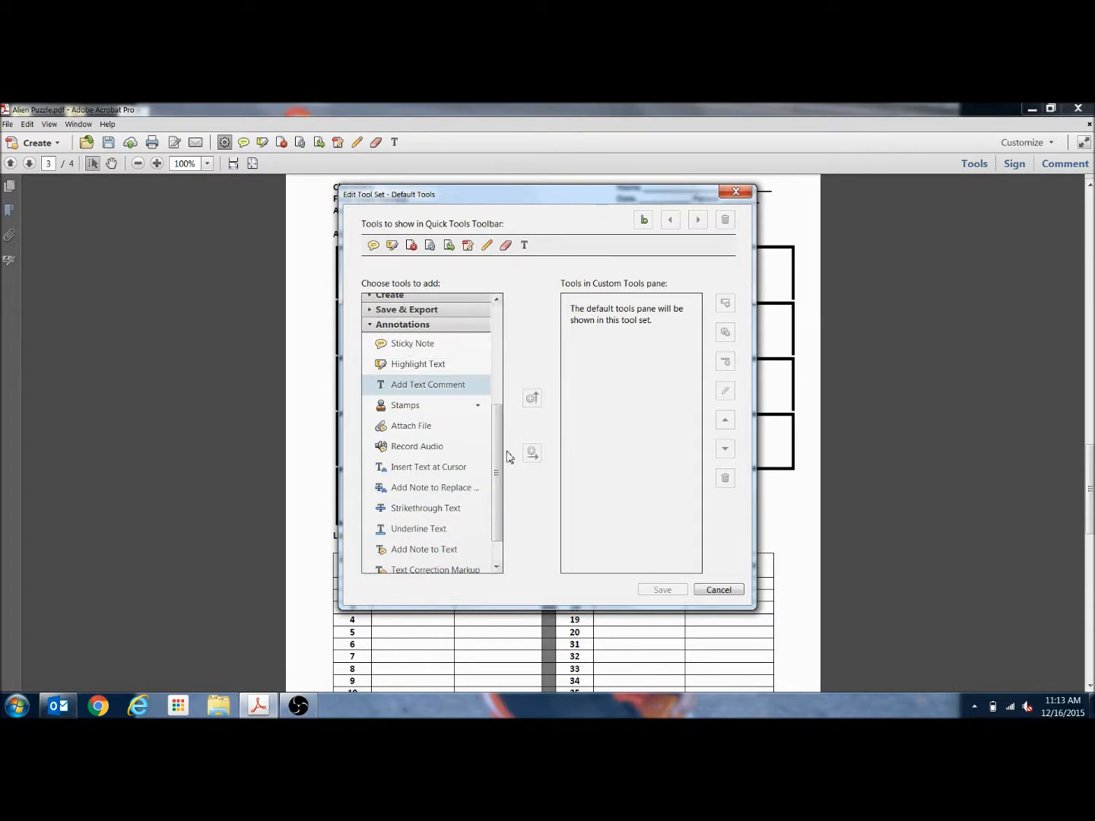
scroll(down, 3)
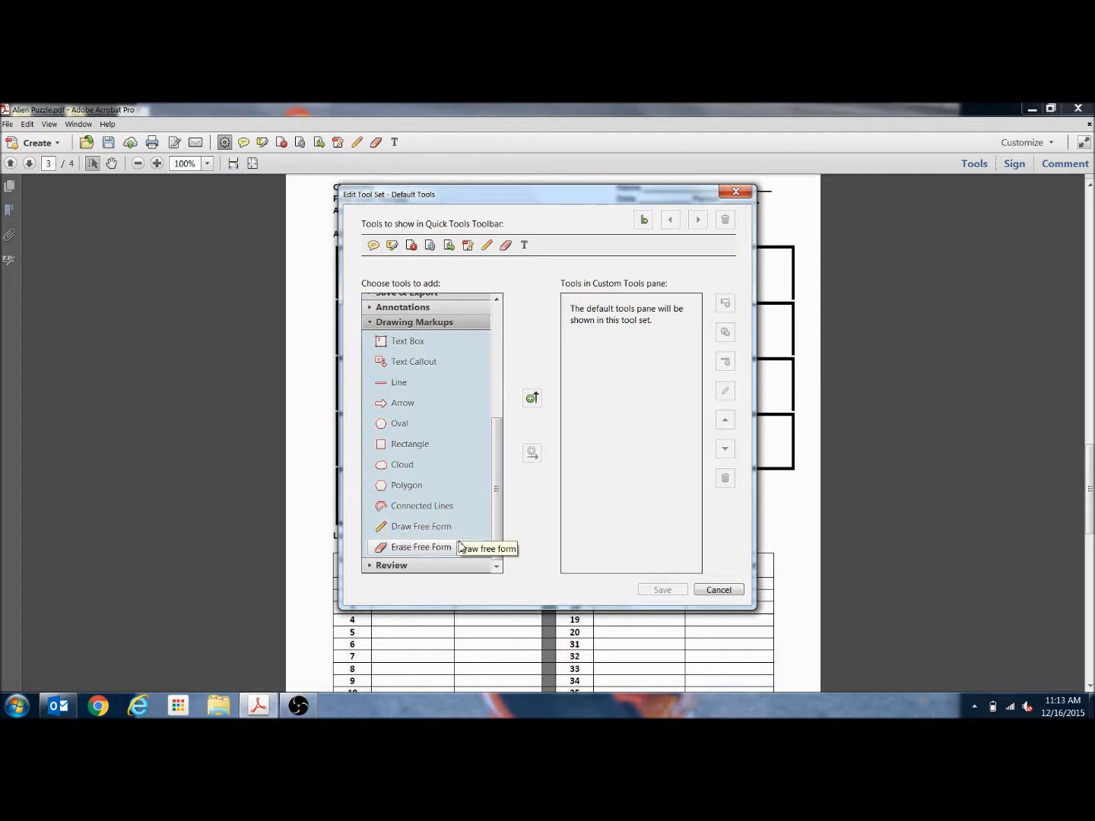
mouse_move(503, 216)
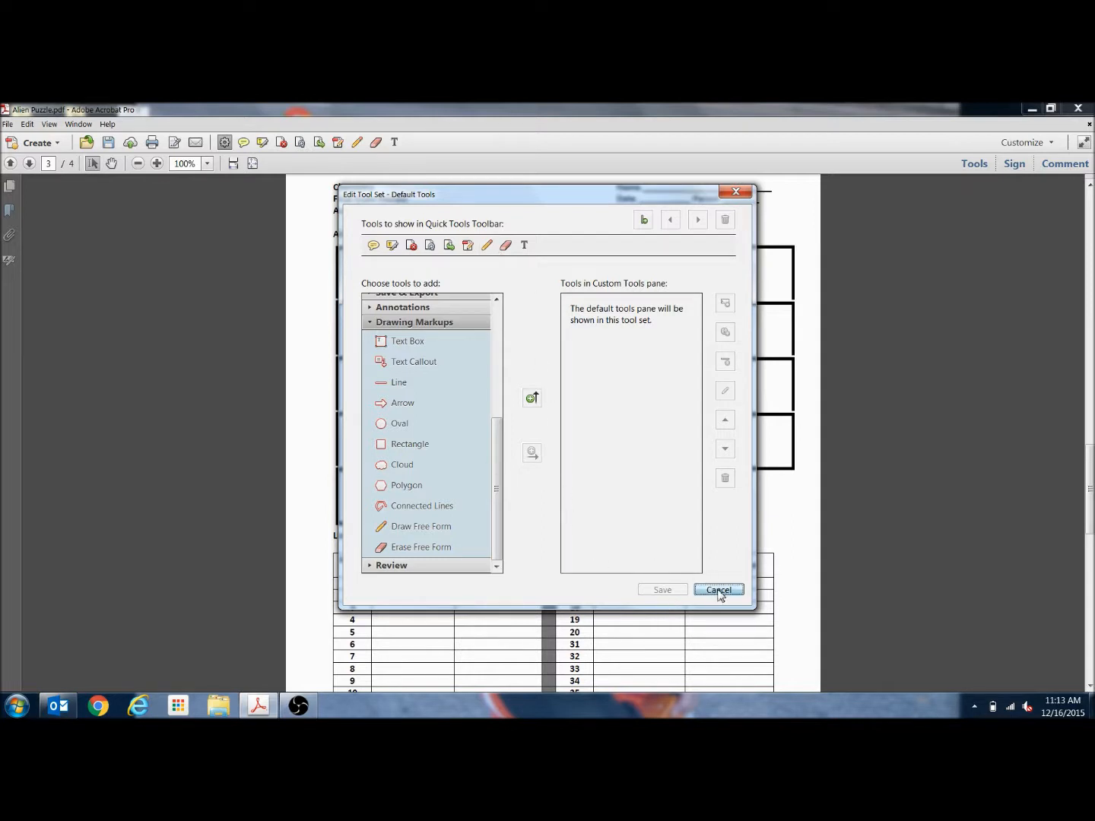
click(717, 590)
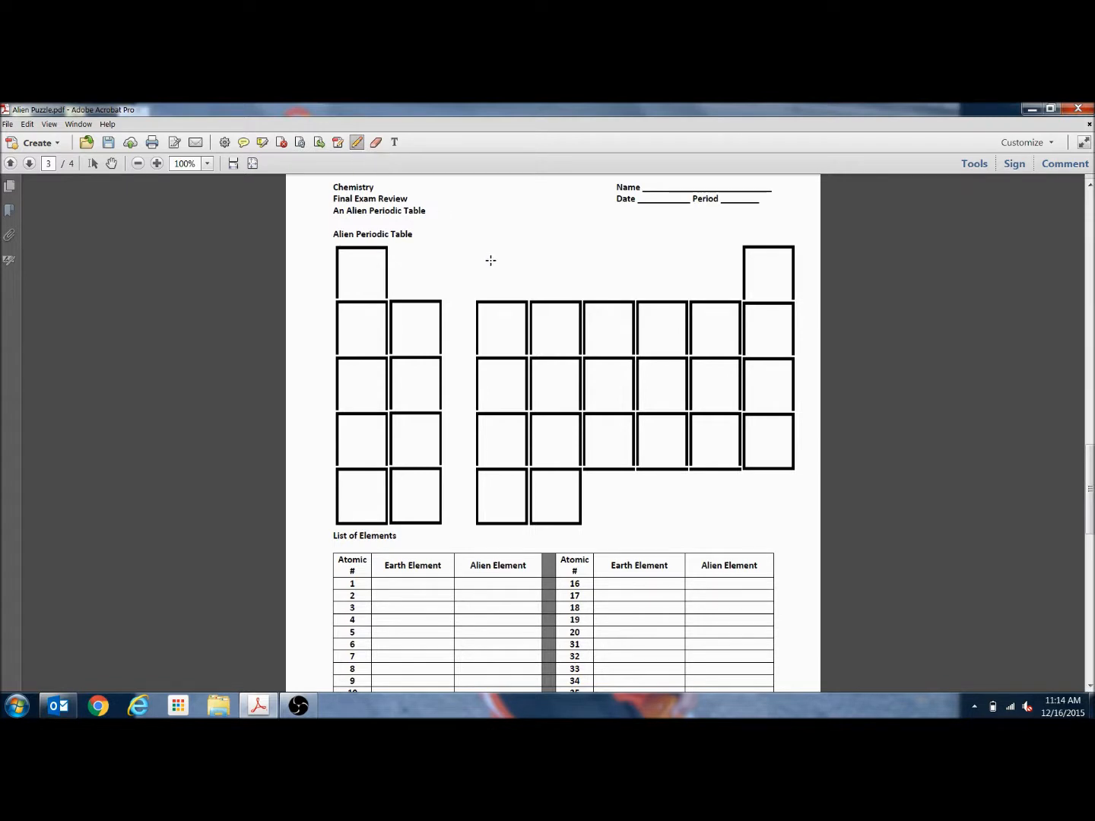
mouse_move(550, 255)
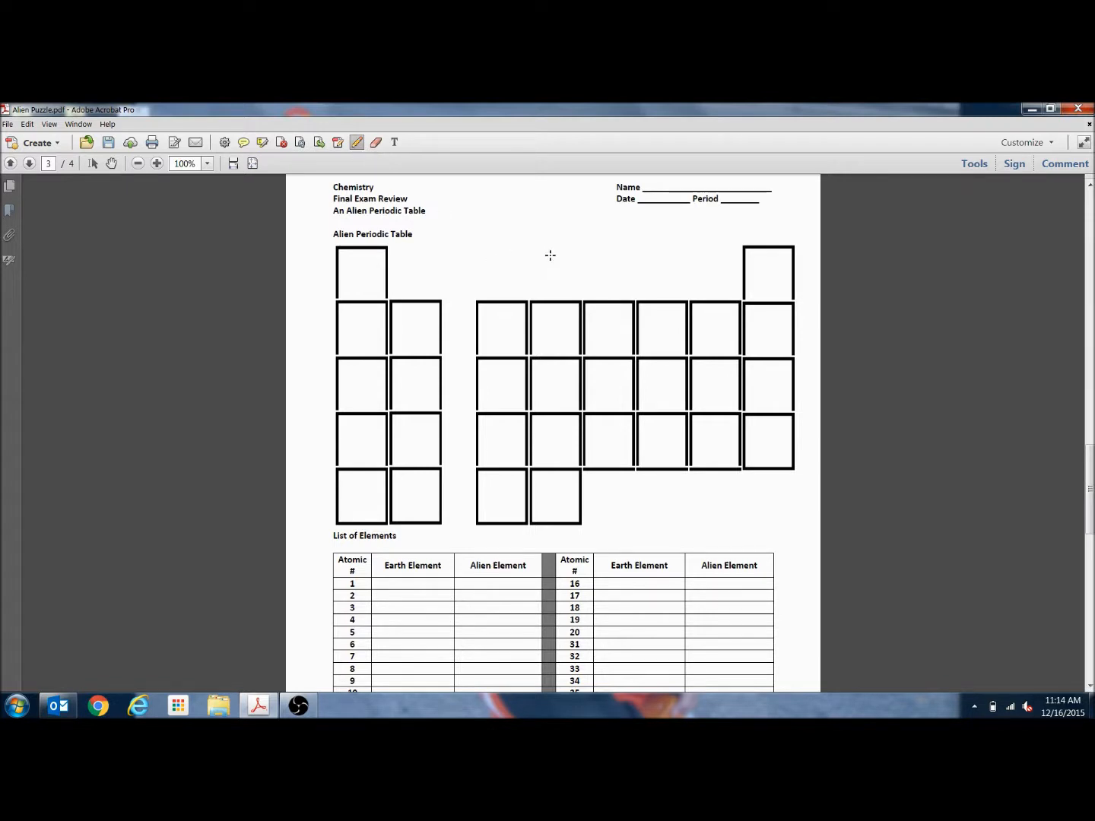
Step: Draw red freehand loops over the Alien Periodic Table grid with the pencil tool
drag(540, 251, 540, 346)
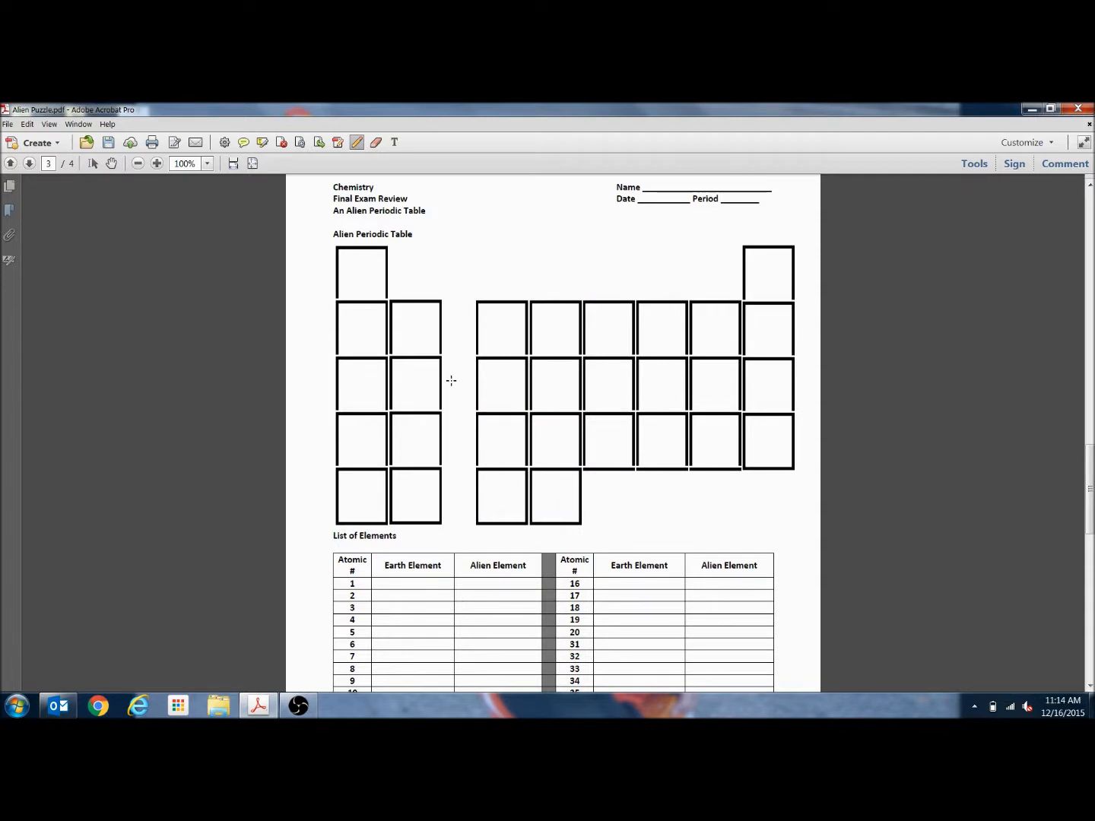
drag(441, 235, 479, 418)
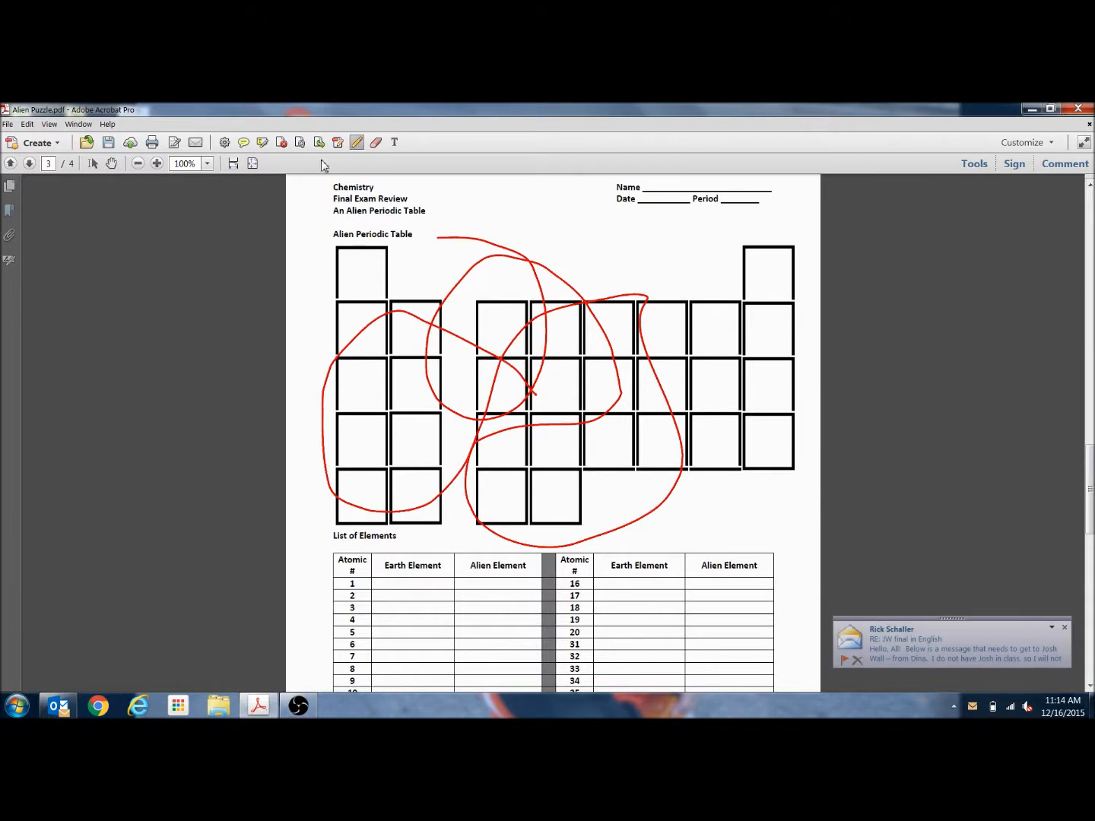
mouse_move(356, 142)
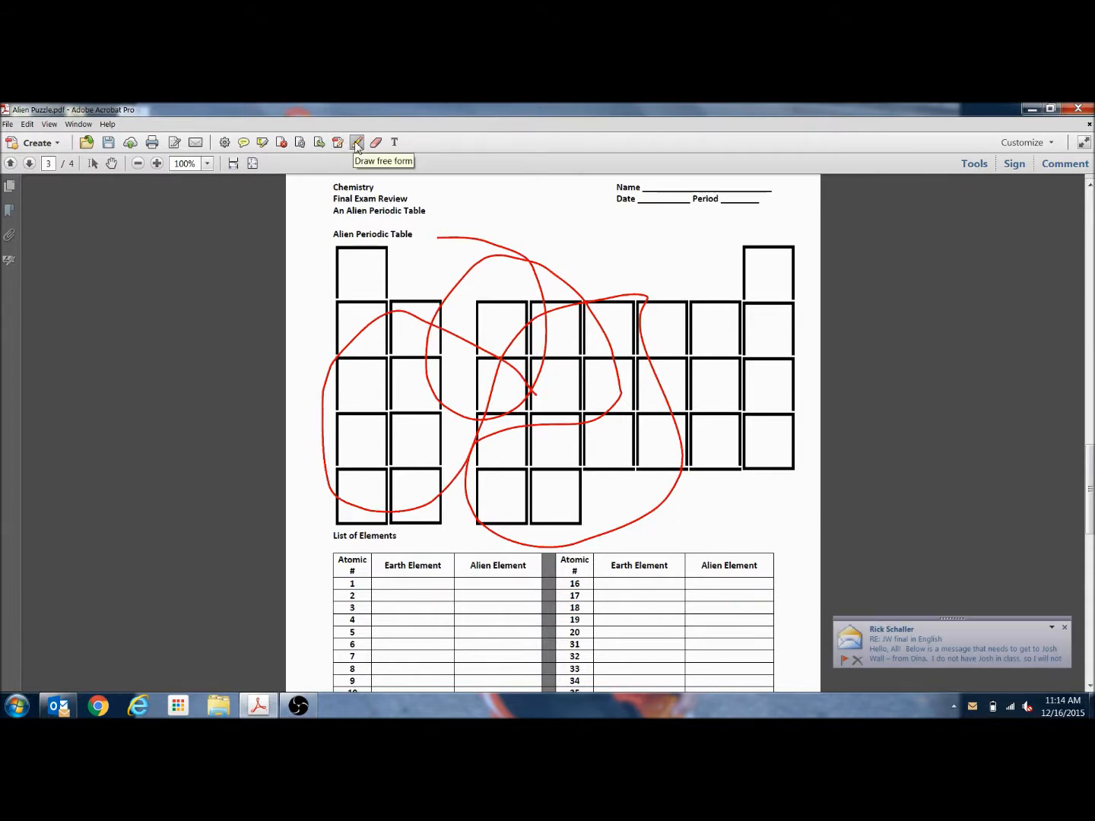
Step: Change the freehand pencil colour to teal in Pencil Tool Properties
click(357, 141)
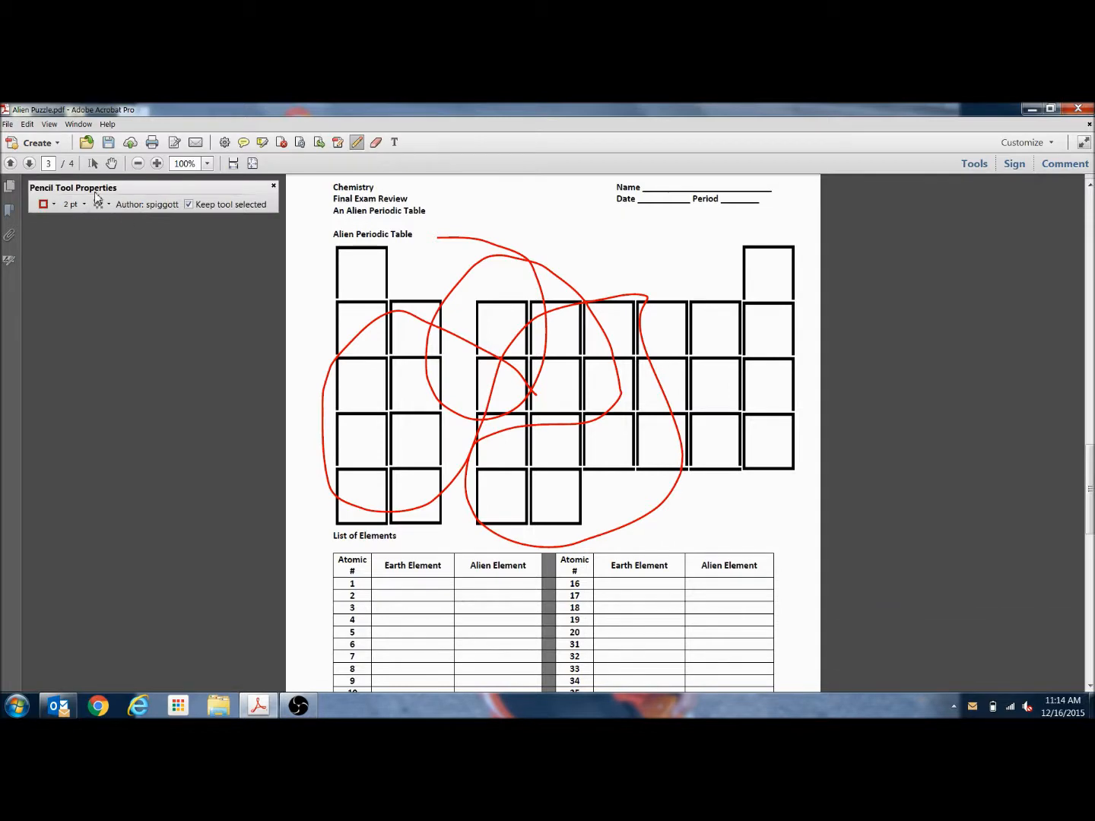
click(44, 203)
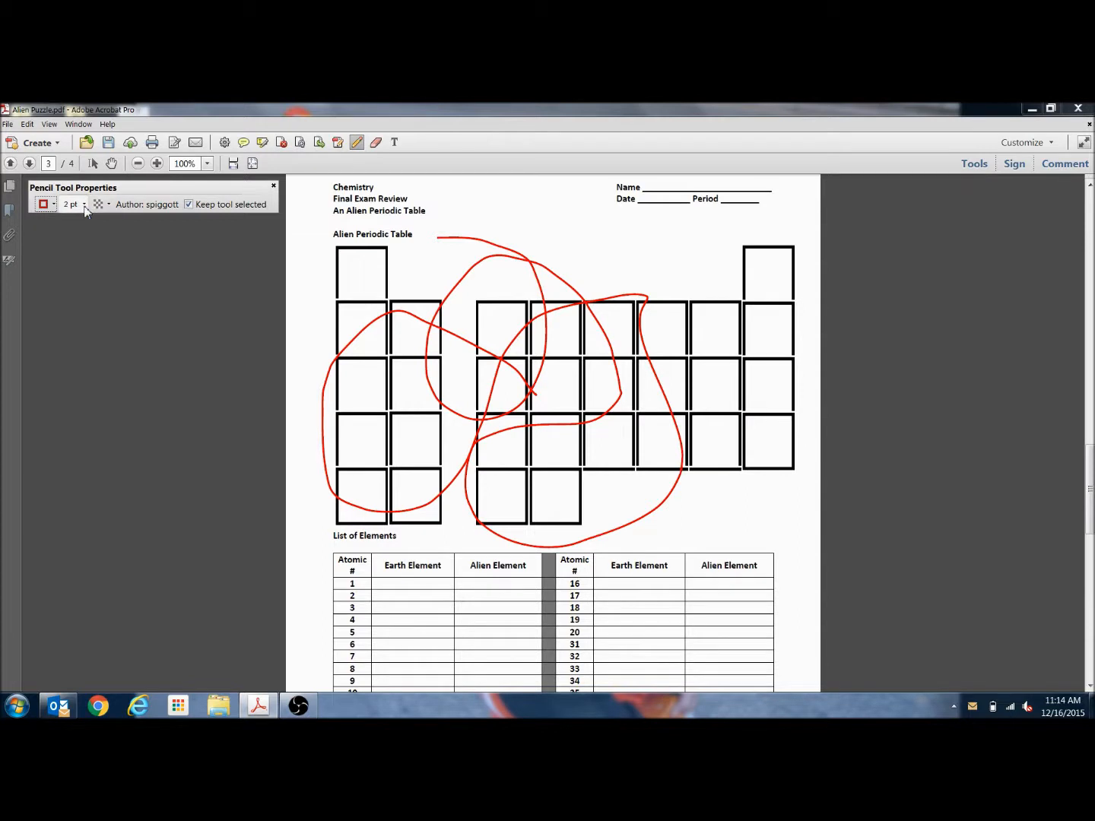
click(82, 204)
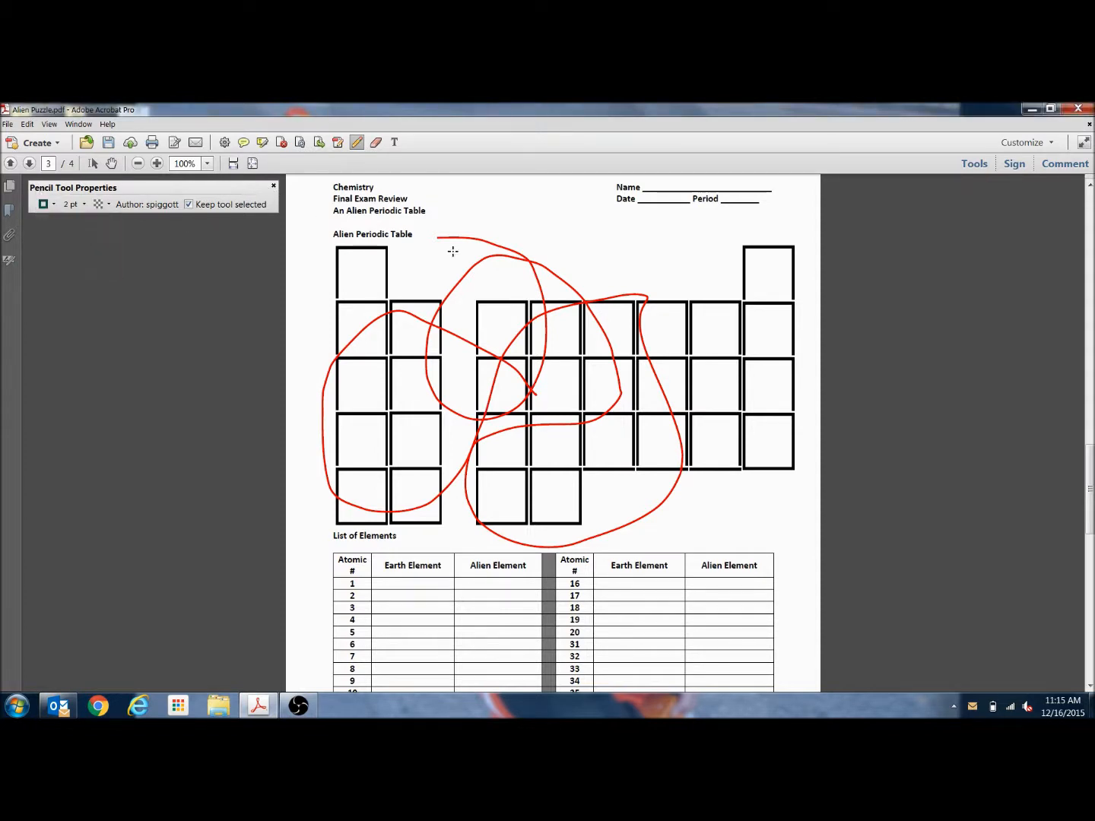
Step: Draw teal freehand curves across the grid, then select the Add Text Comment tool
drag(616, 251, 744, 304)
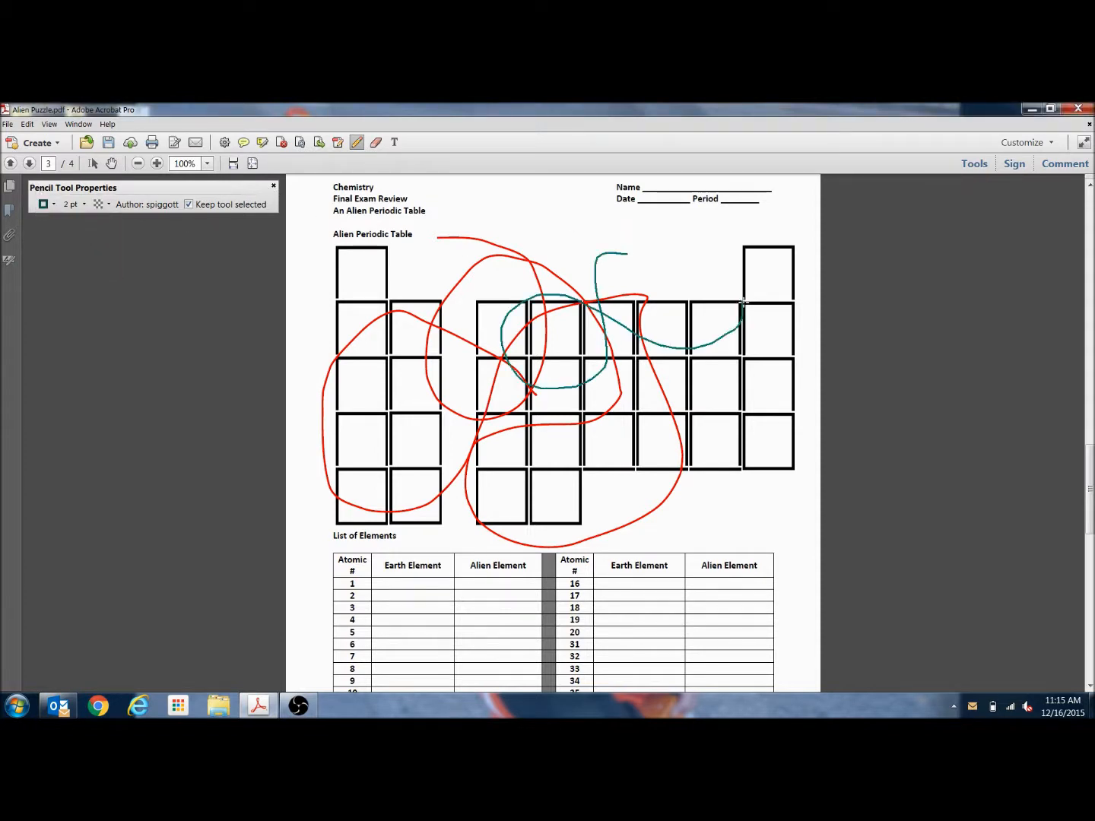
drag(742, 304, 567, 356)
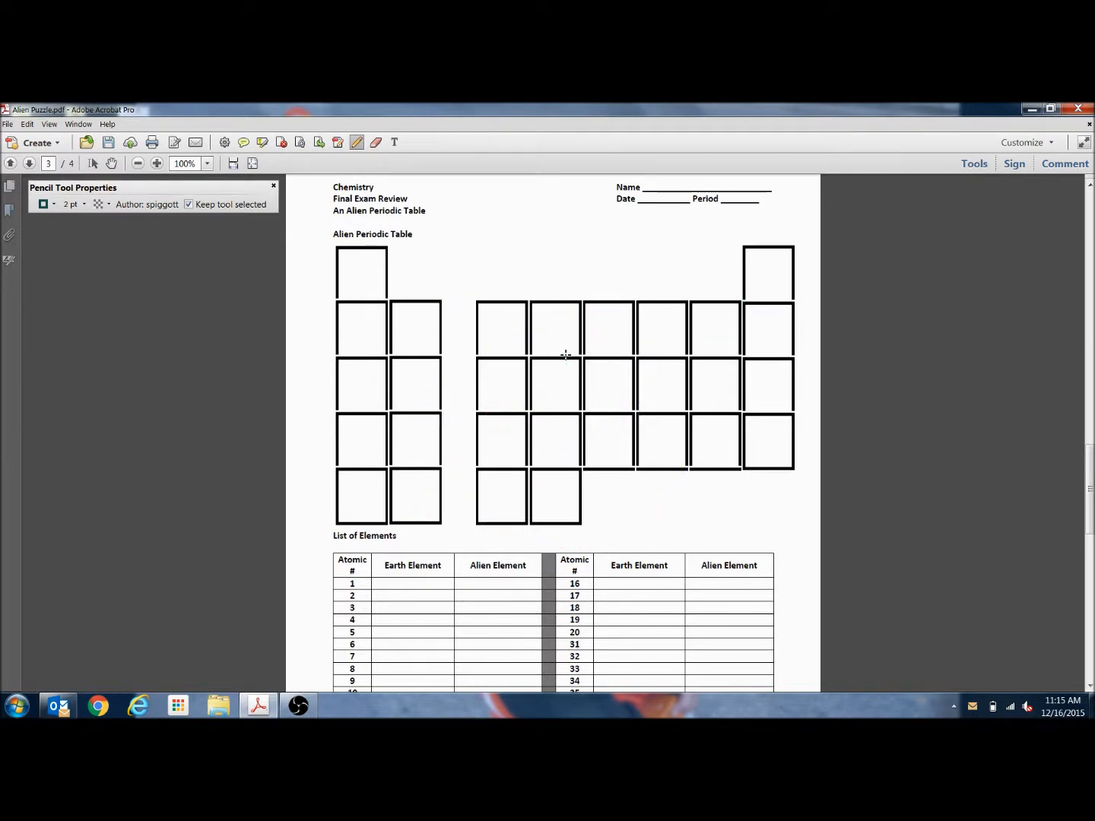
mouse_move(493, 241)
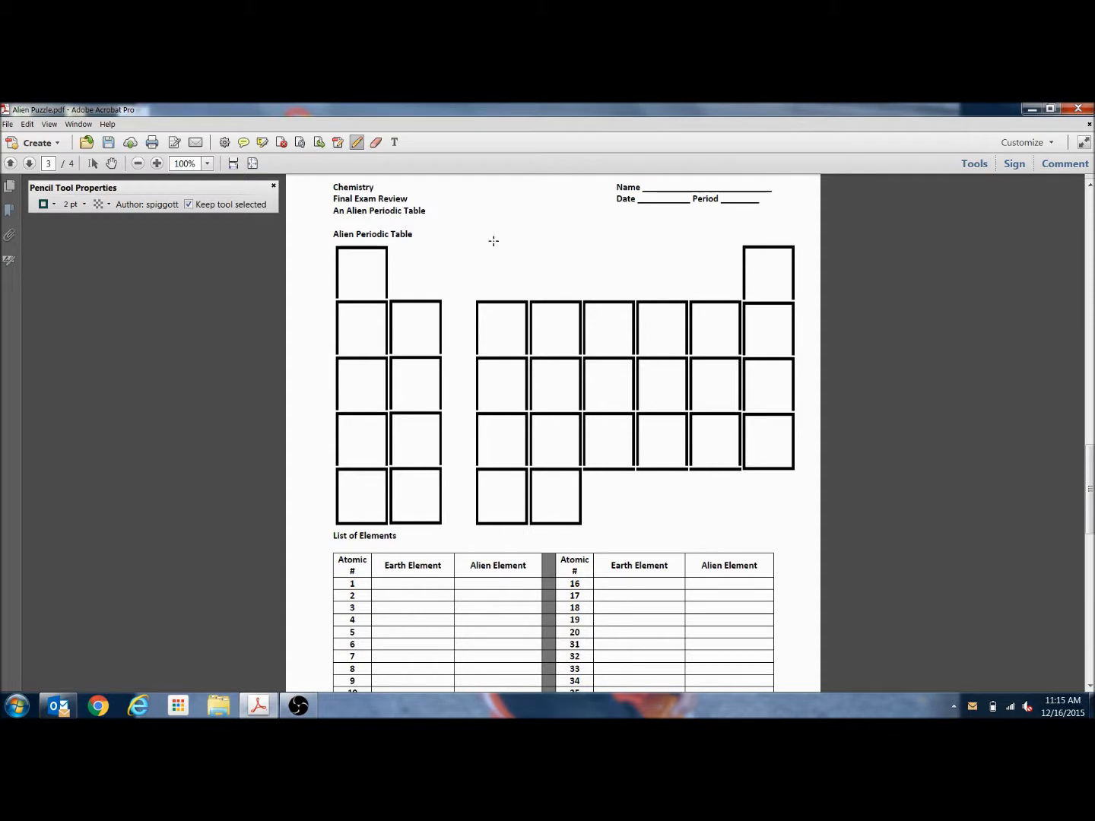
mouse_move(396, 142)
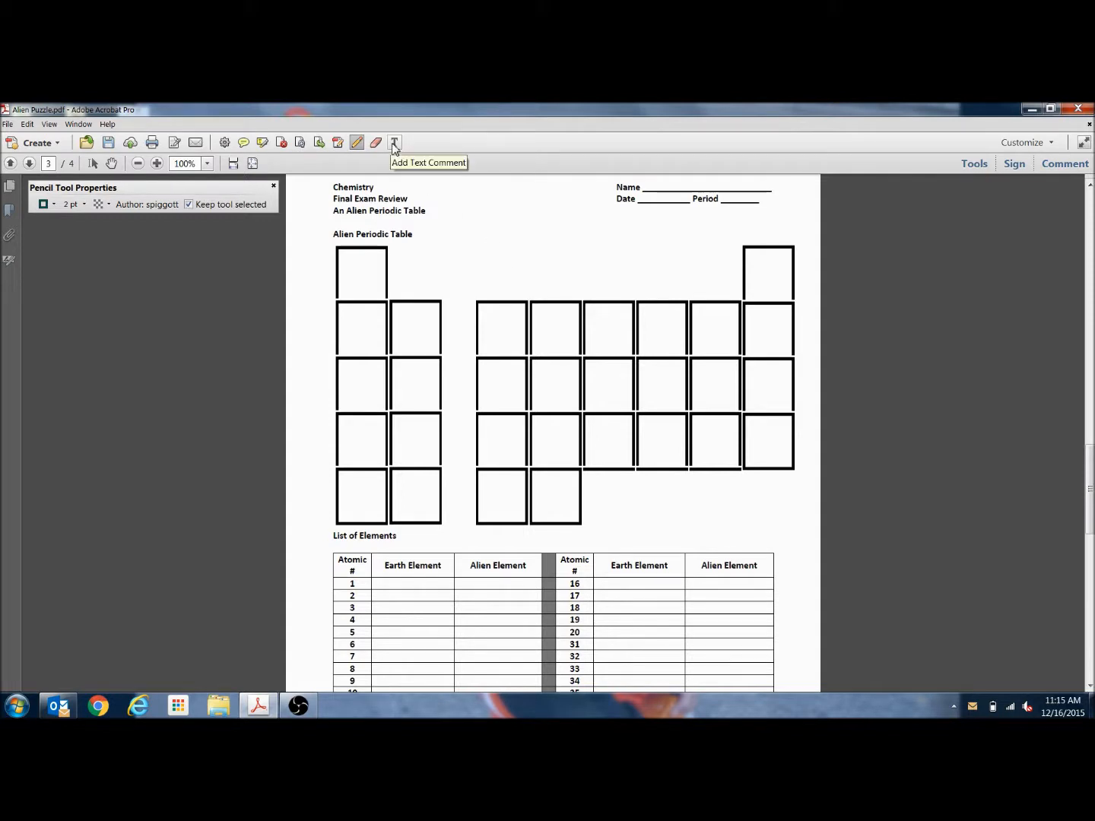
click(394, 142)
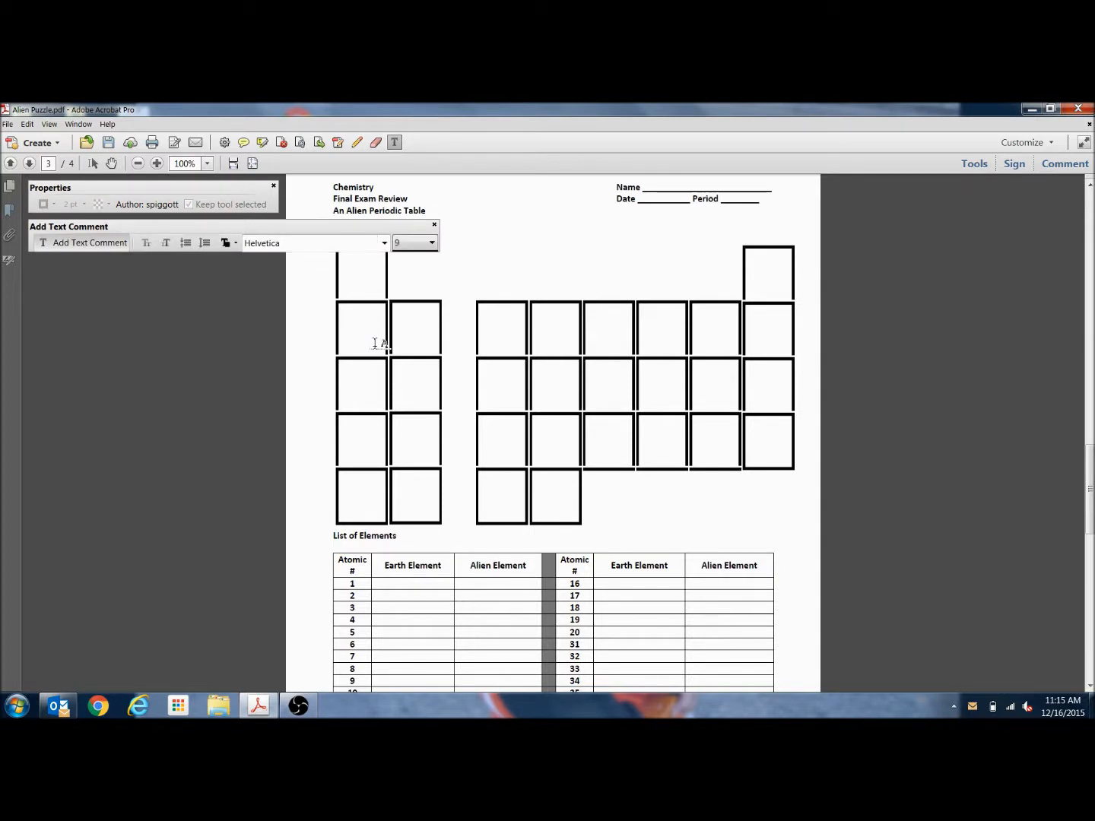
text(B)
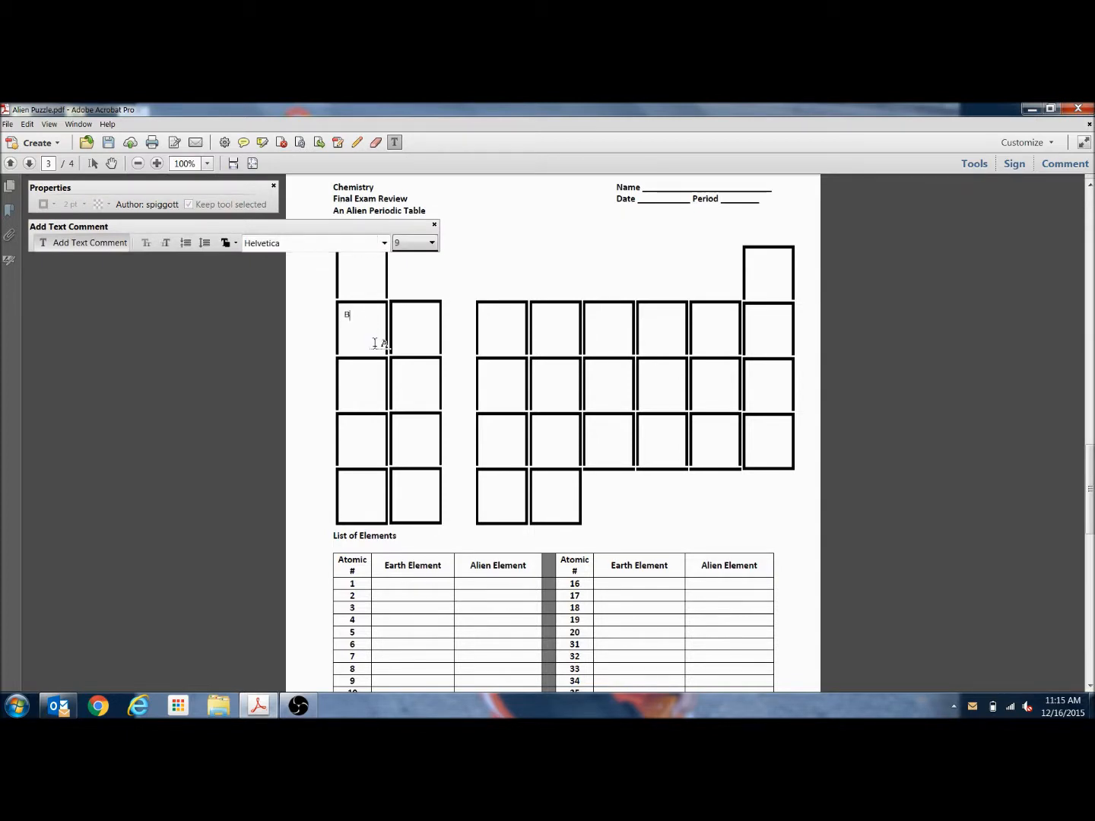
text(FFSLKJS)
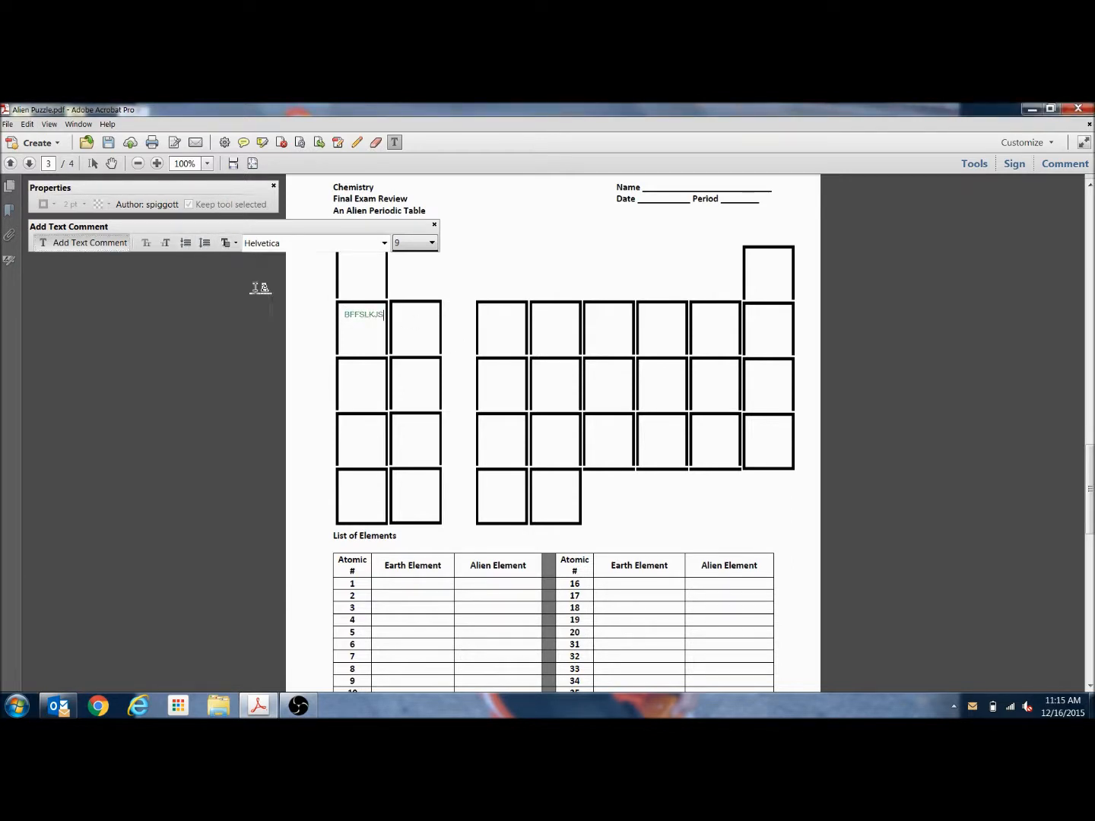
click(432, 241)
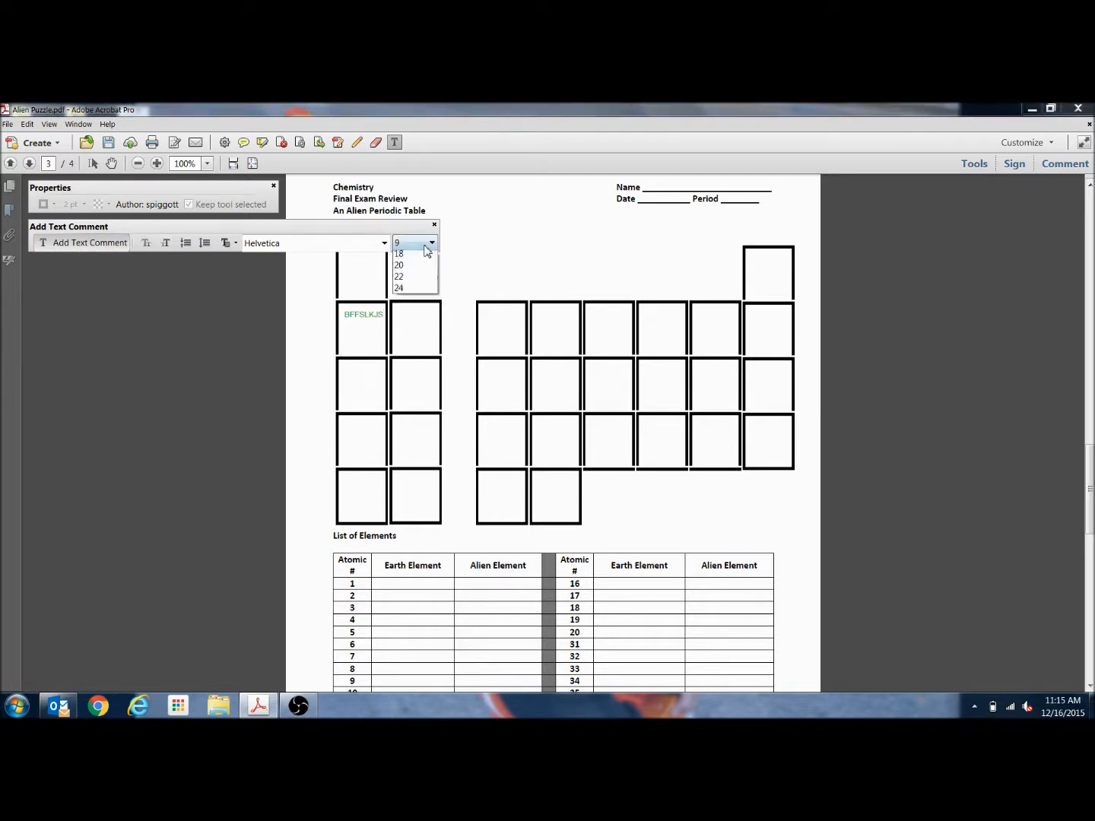
click(398, 252)
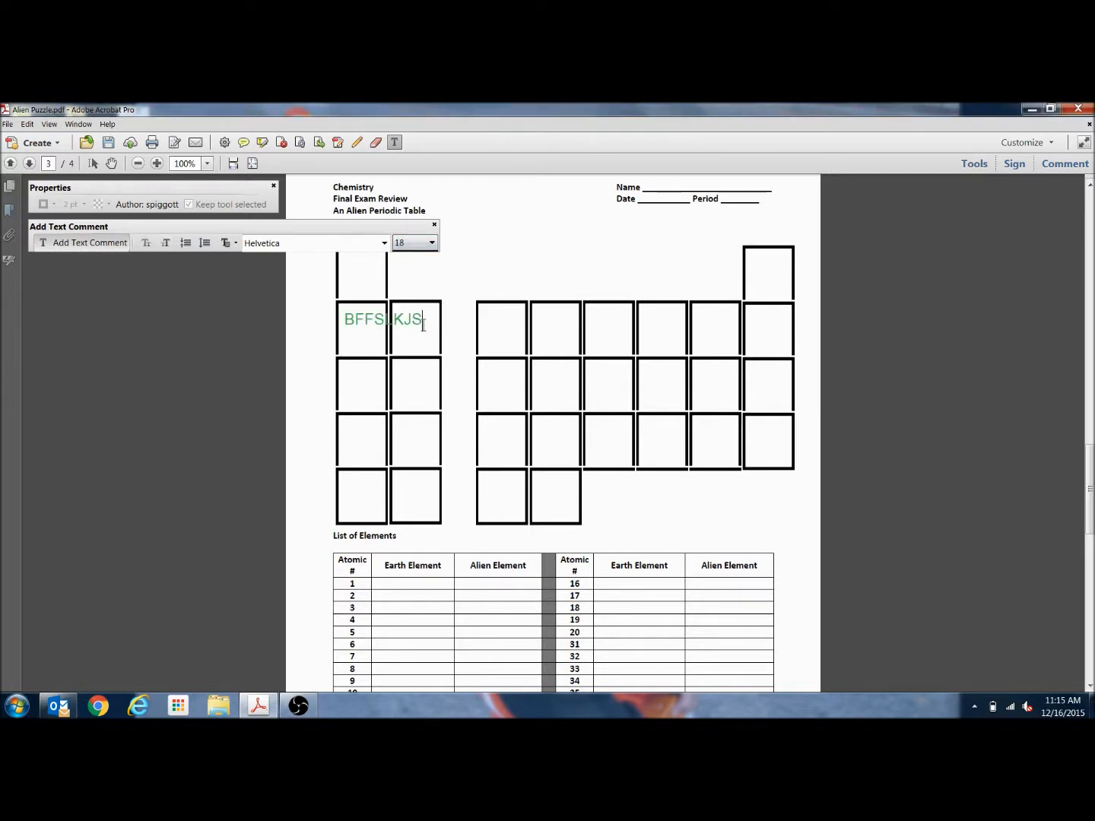
click(432, 243)
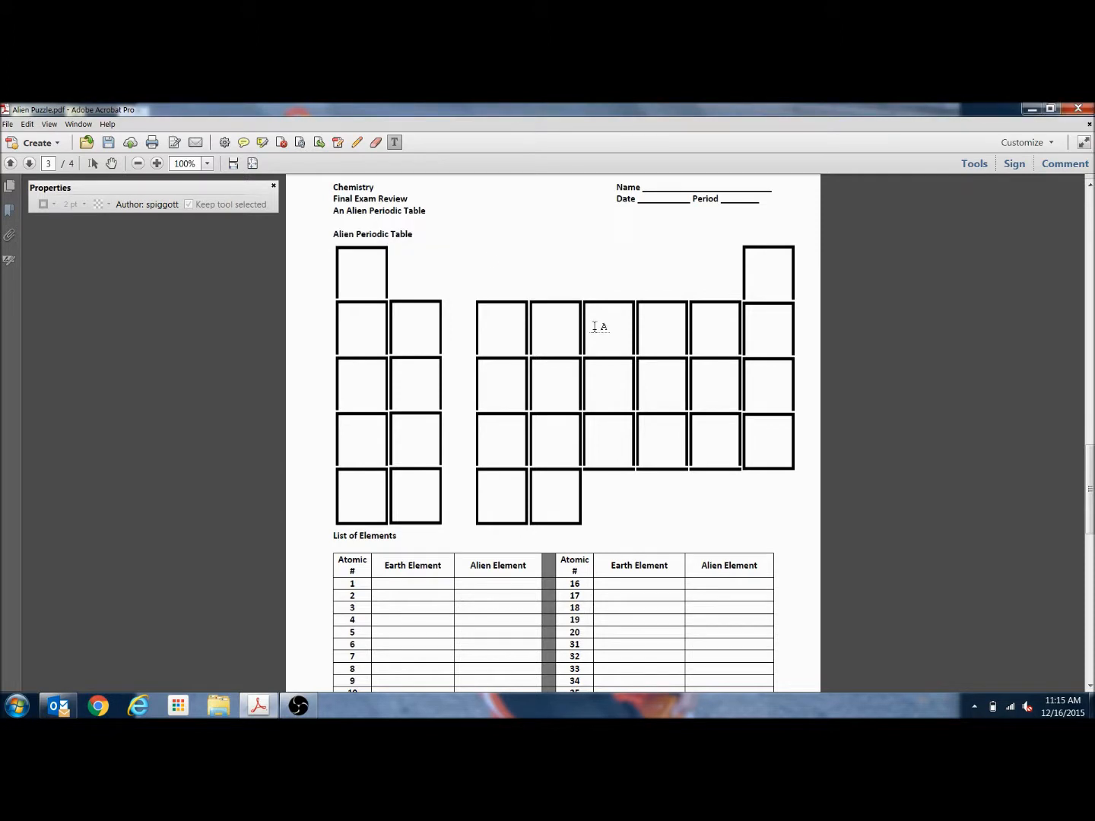
mouse_move(447, 276)
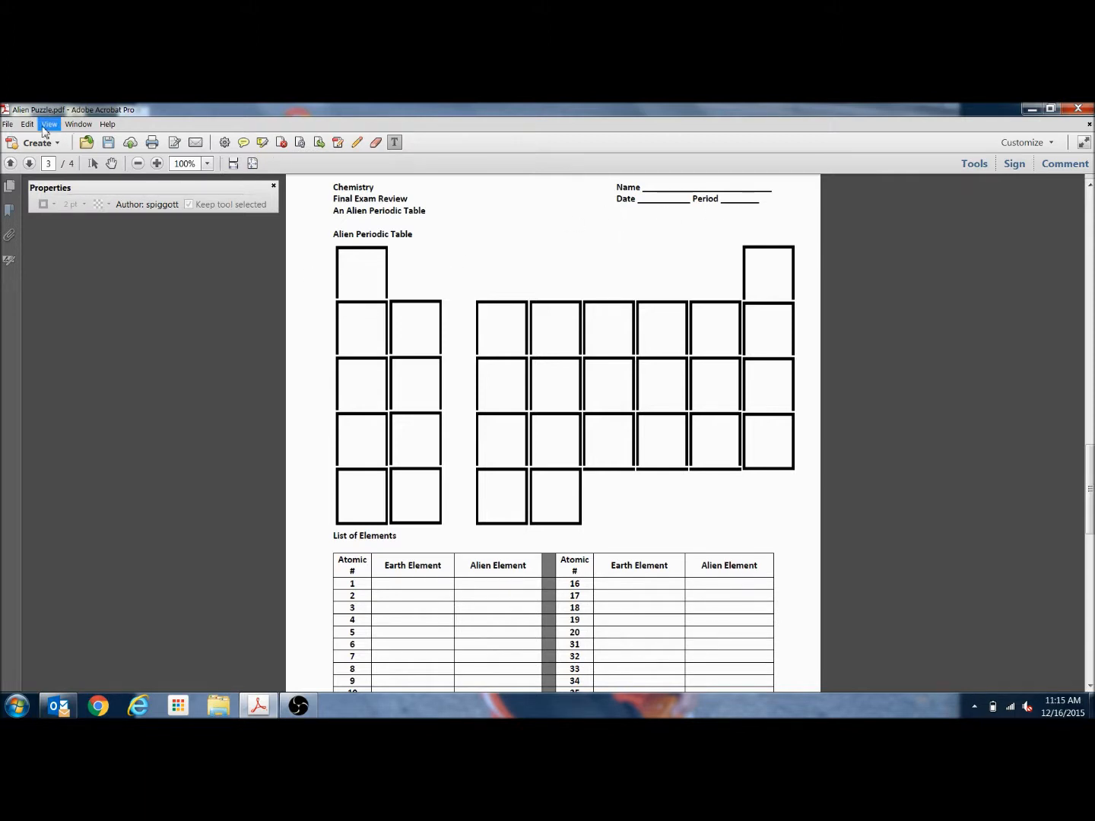
Step: Close Alien Puzzle.pdf and Acrobat, choosing No to discard the changes
click(7, 125)
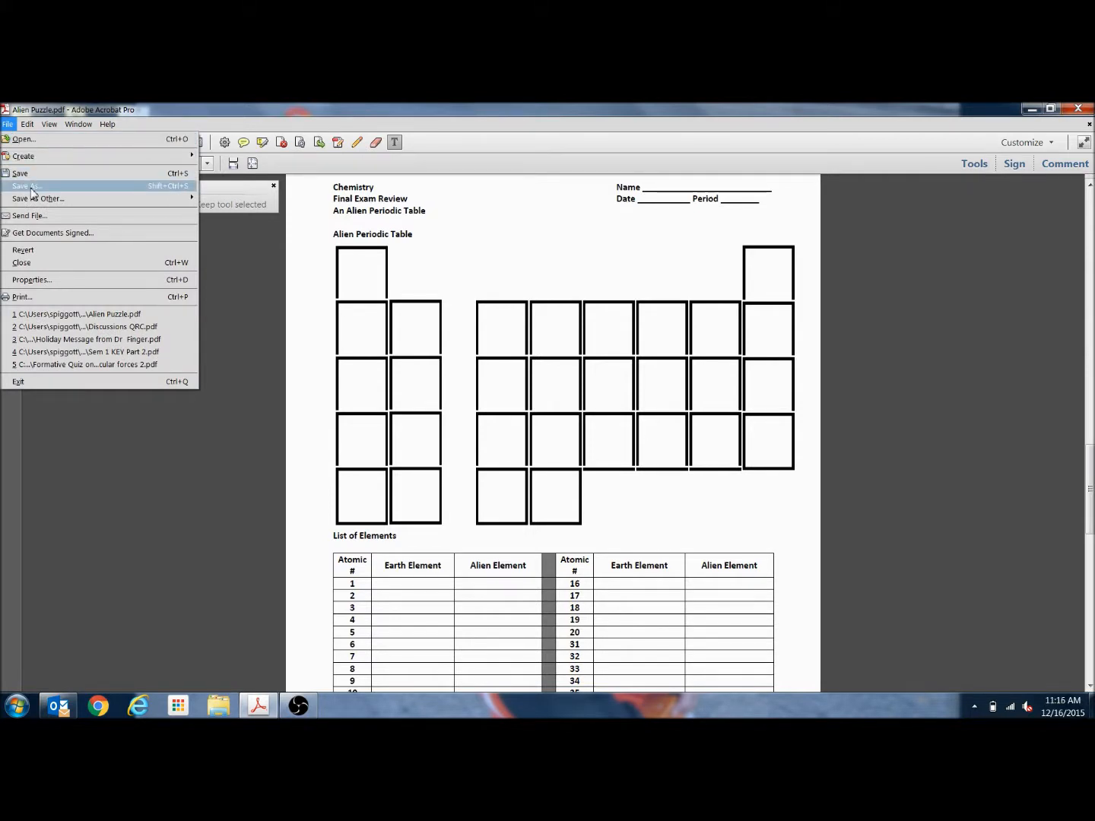
mouse_move(940, 301)
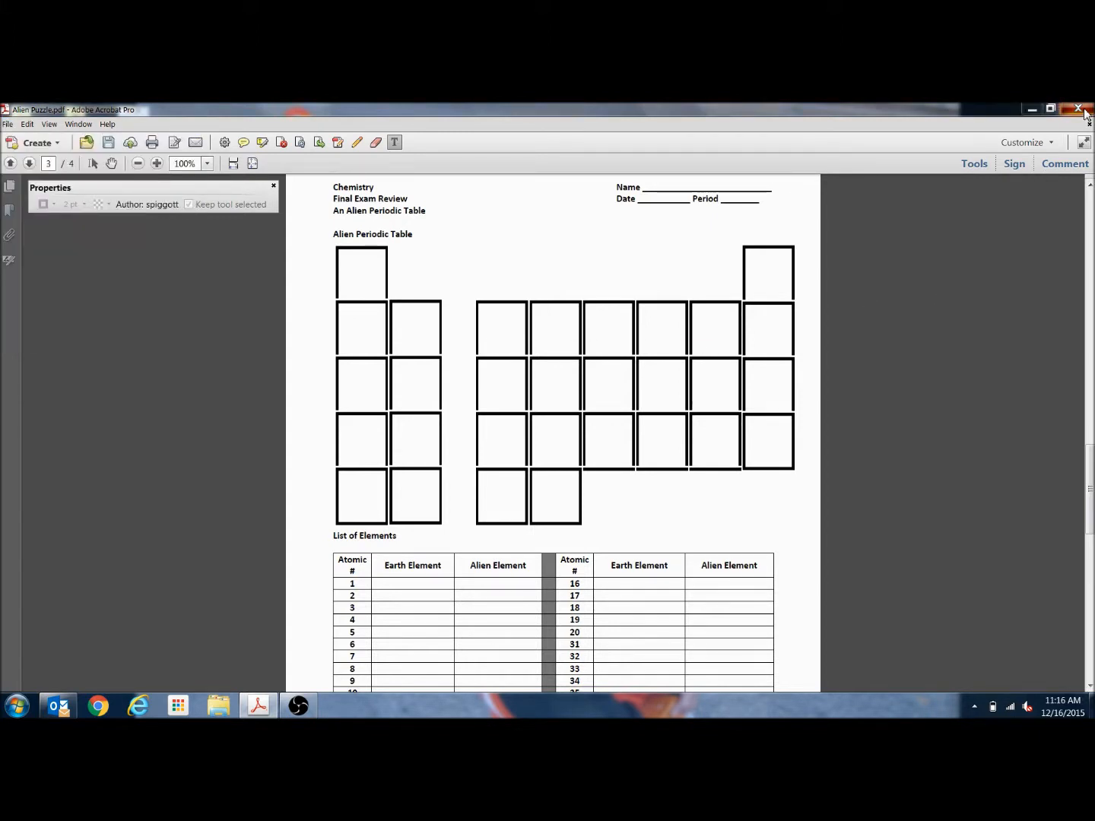
click(1079, 109)
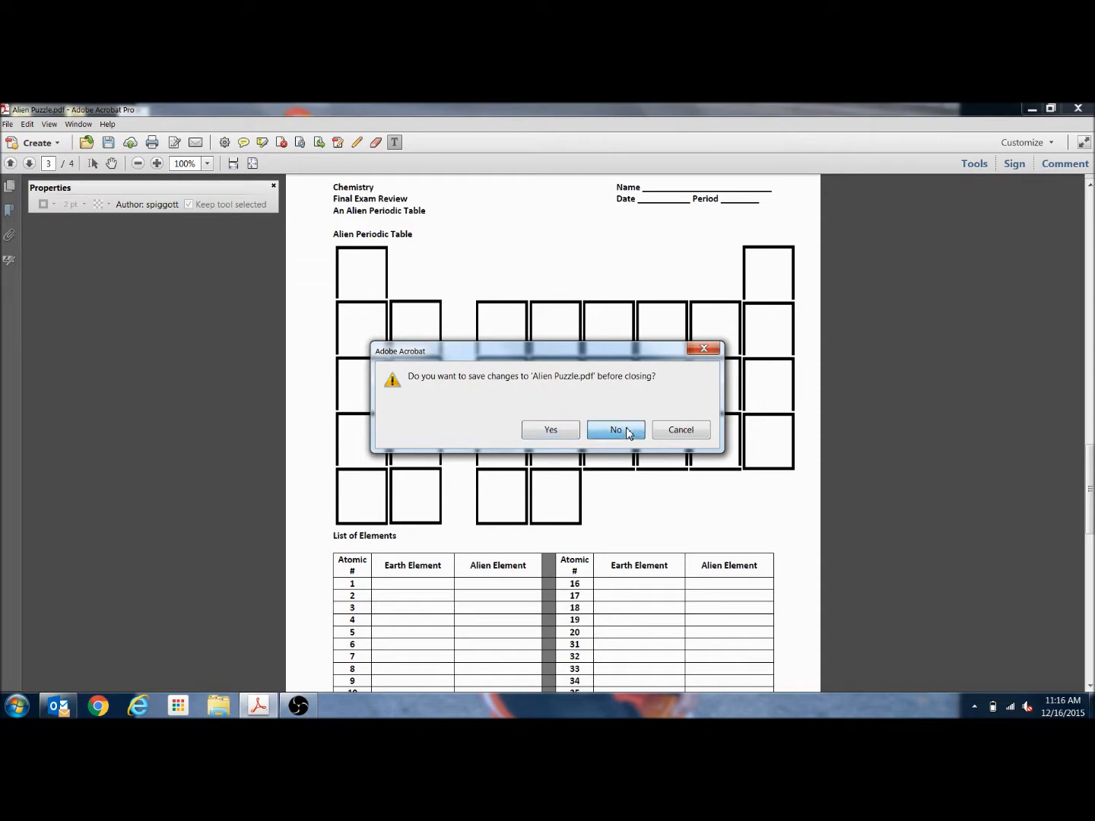
click(614, 429)
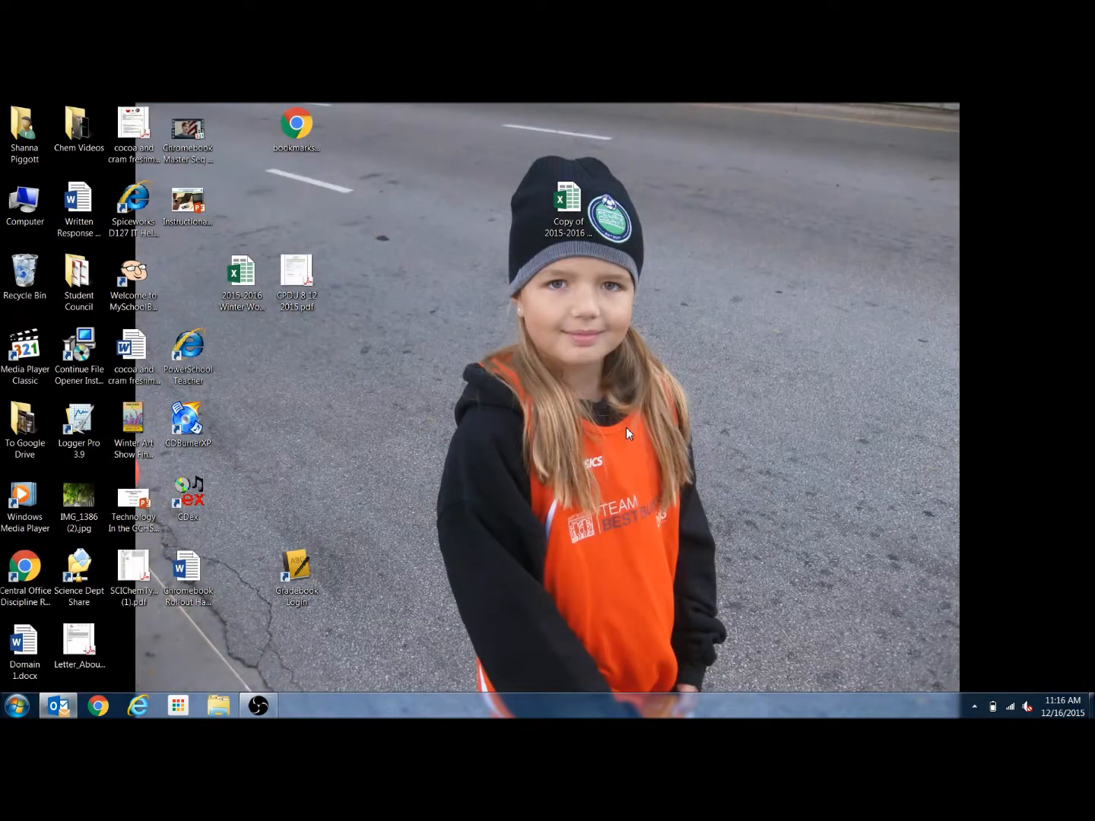